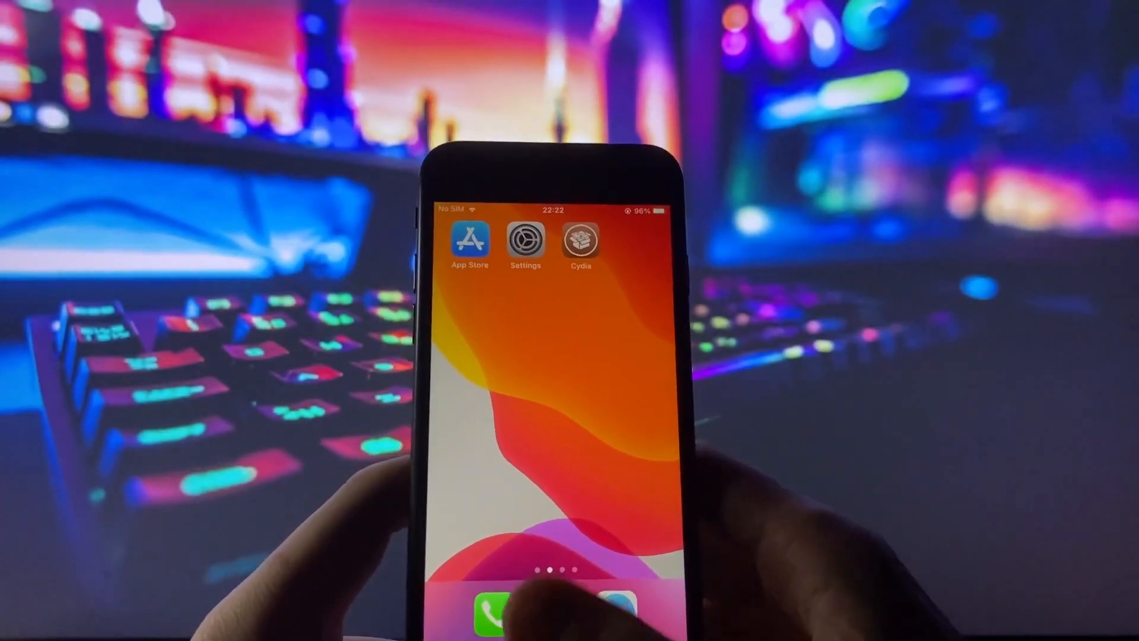
- Open the Settings app and go to the General section
click(524, 240)
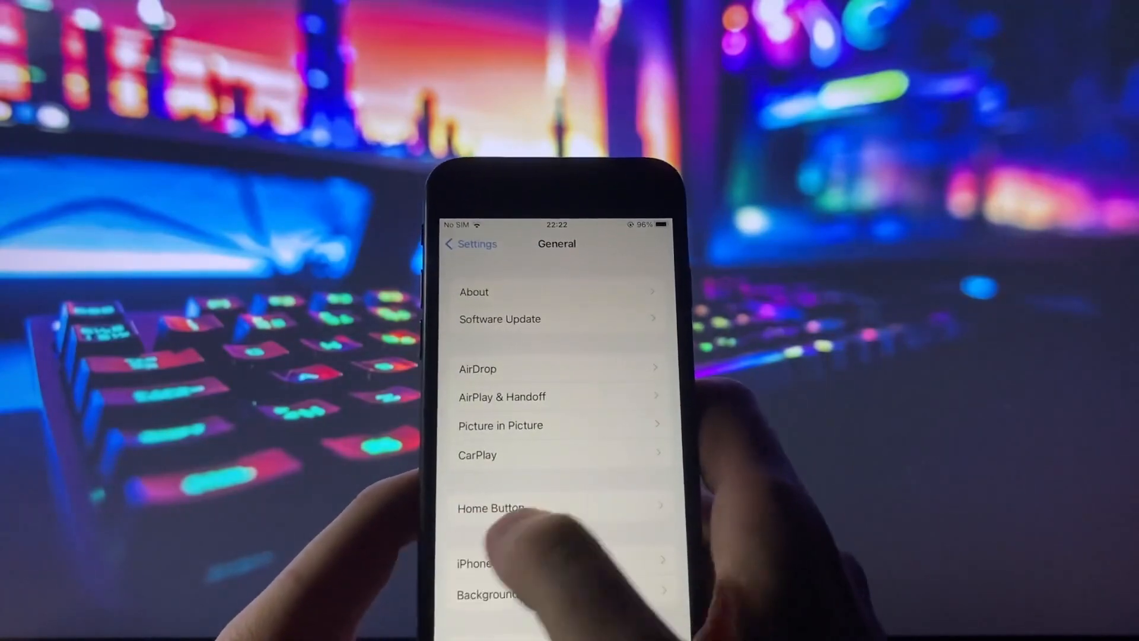
click(470, 244)
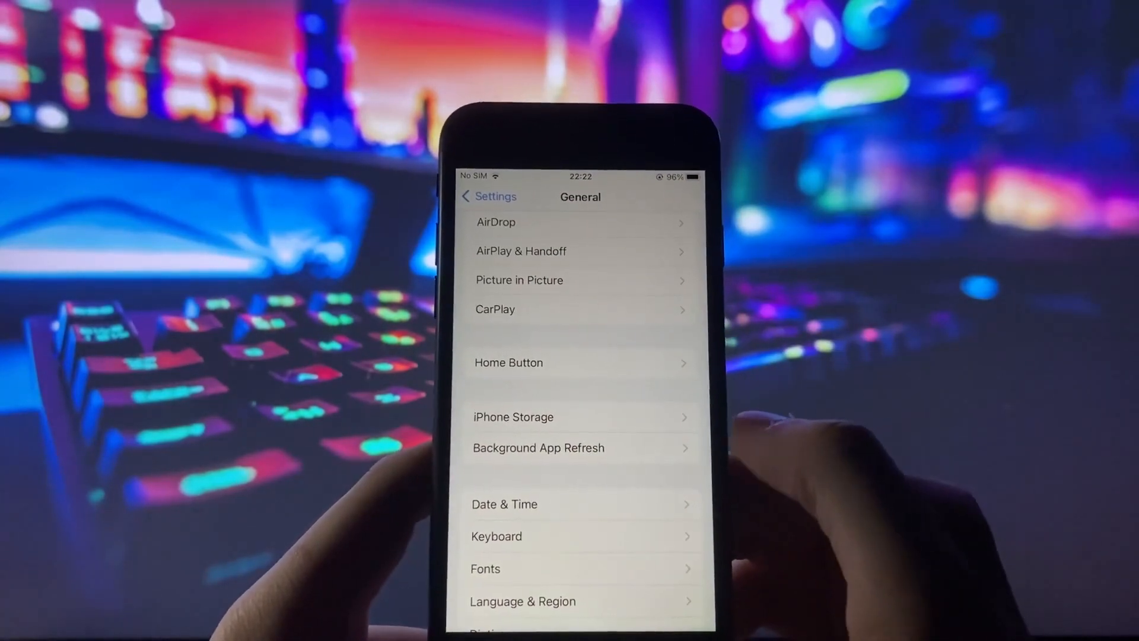
- Open Background App Refresh, set to Wi-Fi & Mobile Data
click(539, 448)
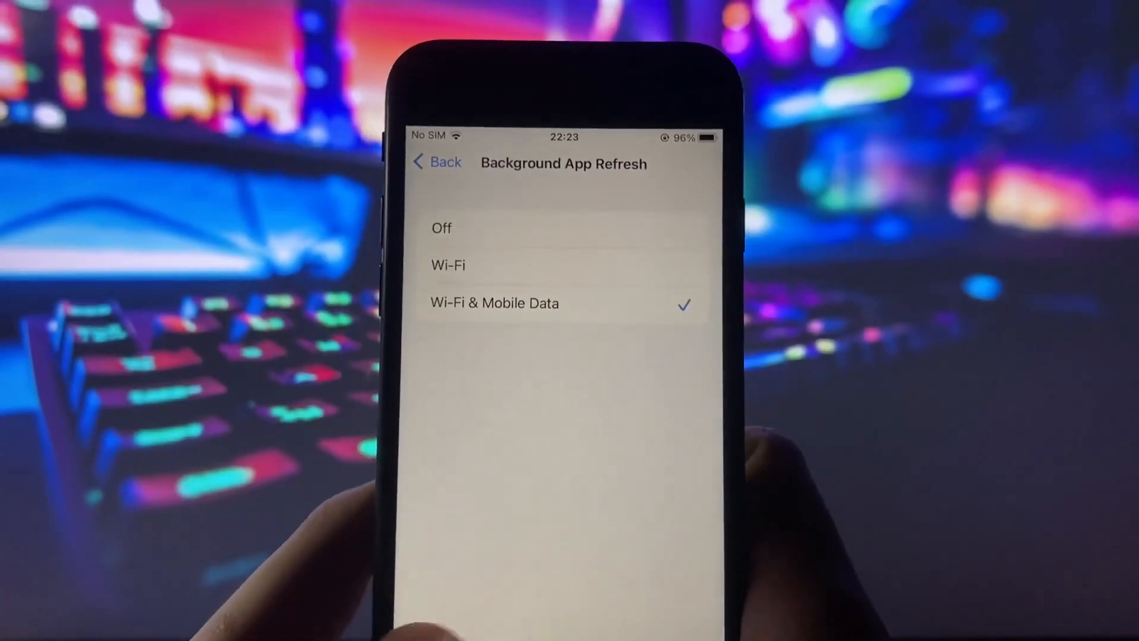
- Return from Background App Refresh toward the Battery settings, where Low Power Mode is off
click(436, 161)
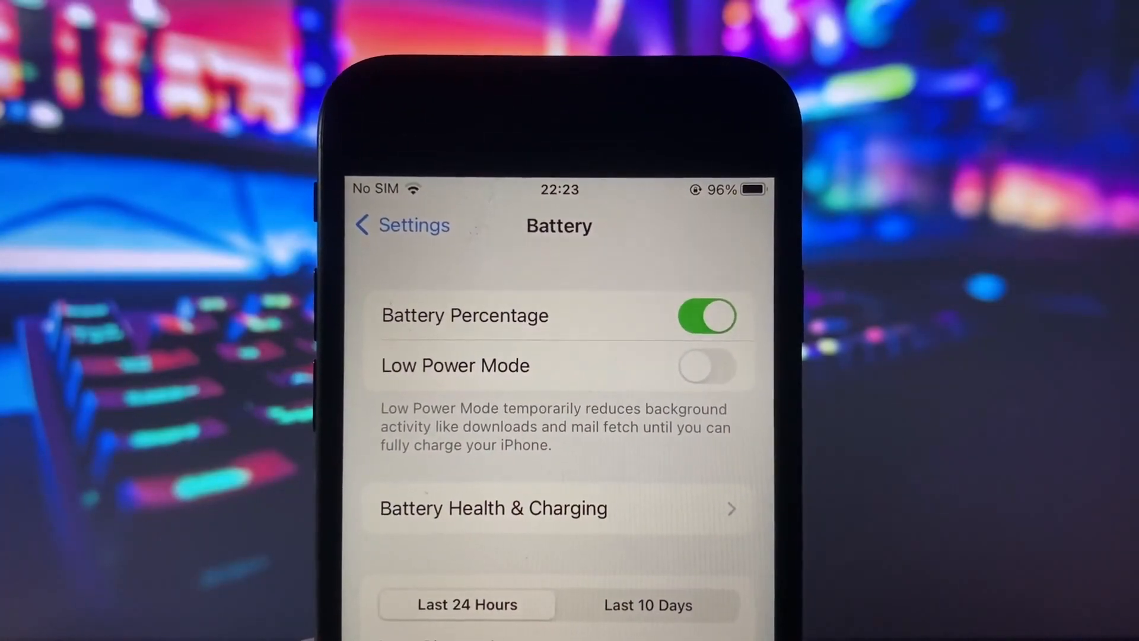
click(401, 226)
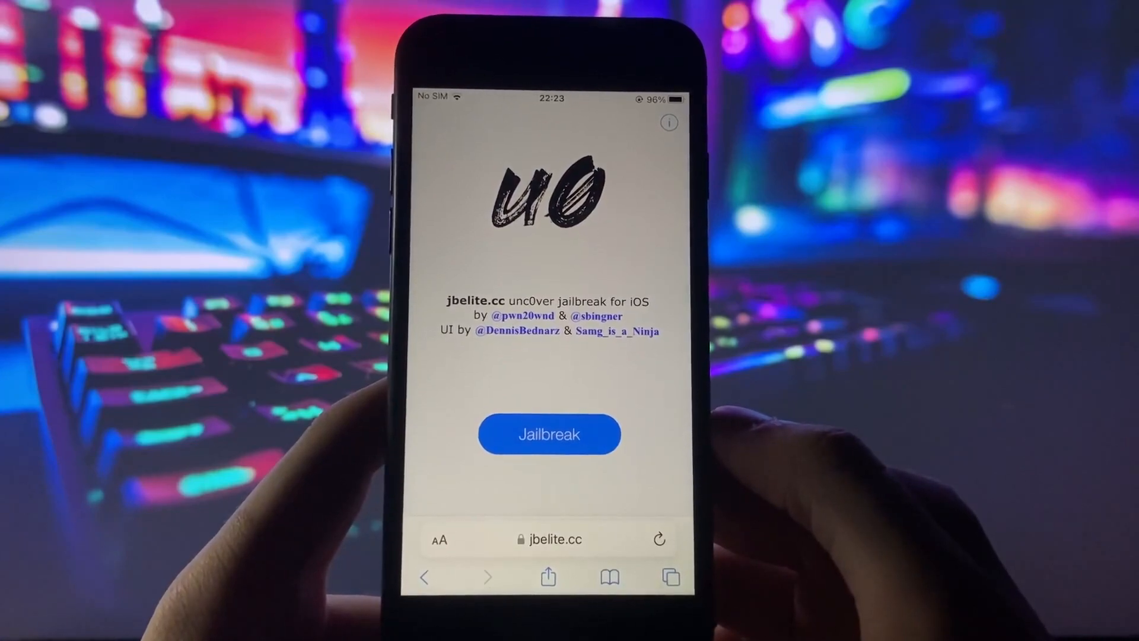
- Tap Jailbreak on the unc0ver page to raise the 'Do you want to jailbreak?' prompt
click(550, 434)
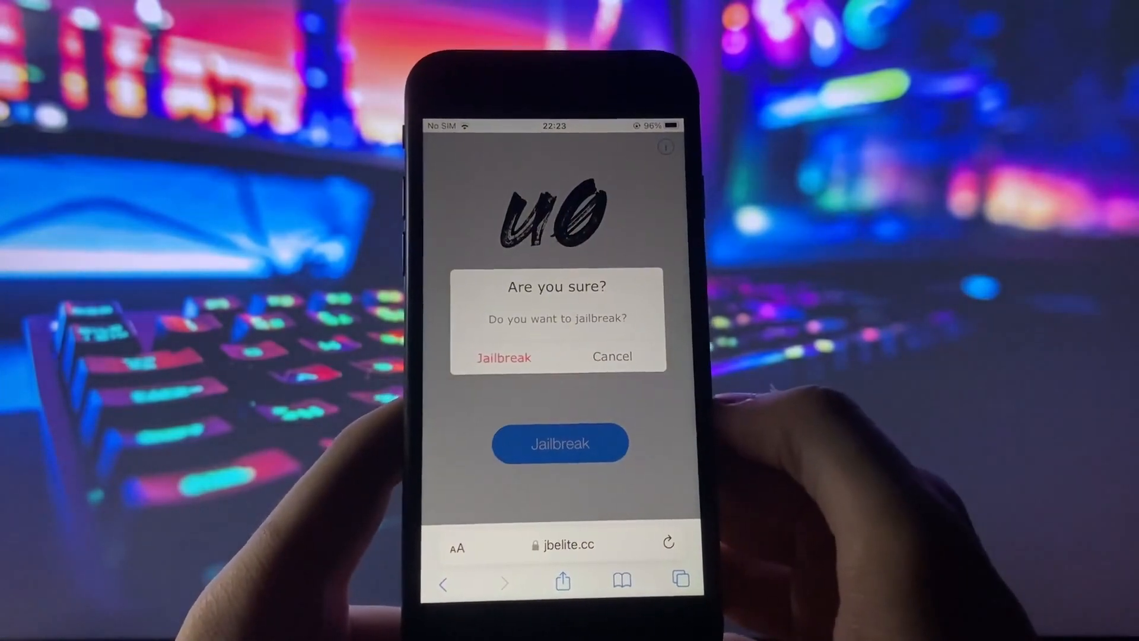